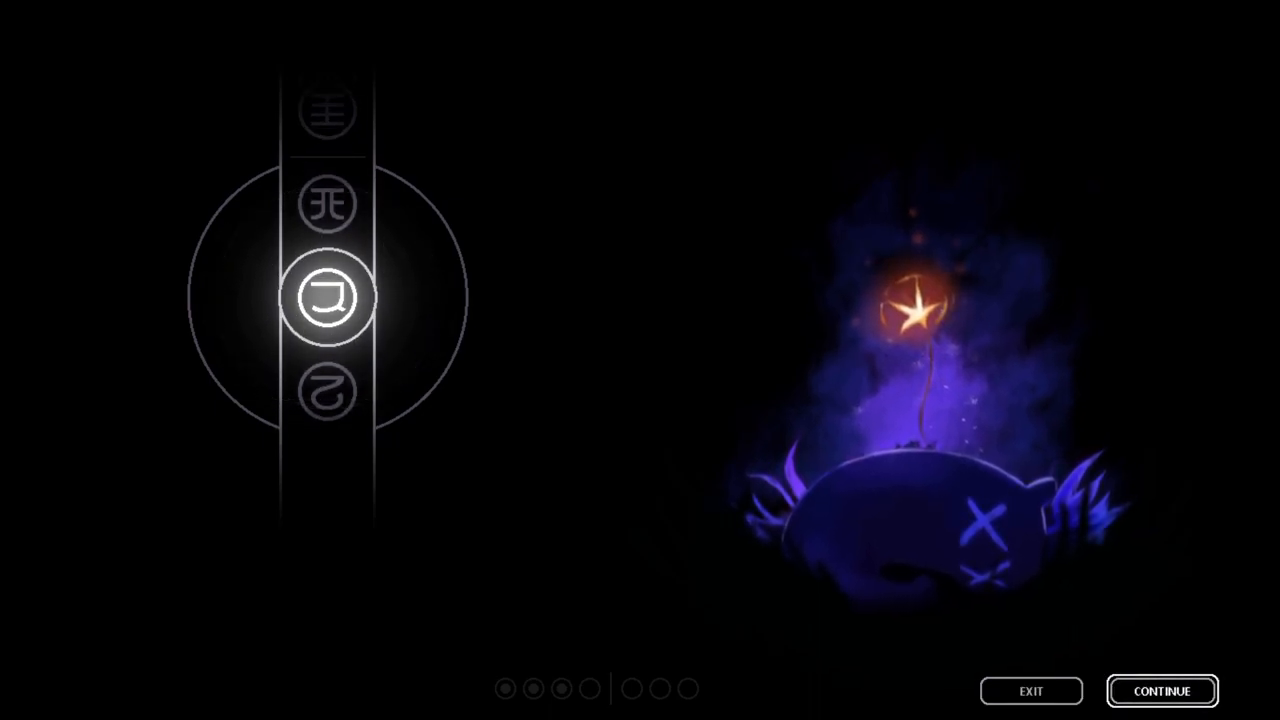
# Move the slugcat onward through the industrial ruins into the misty area with fenced poles and cables.
pyautogui.click(1160, 692)
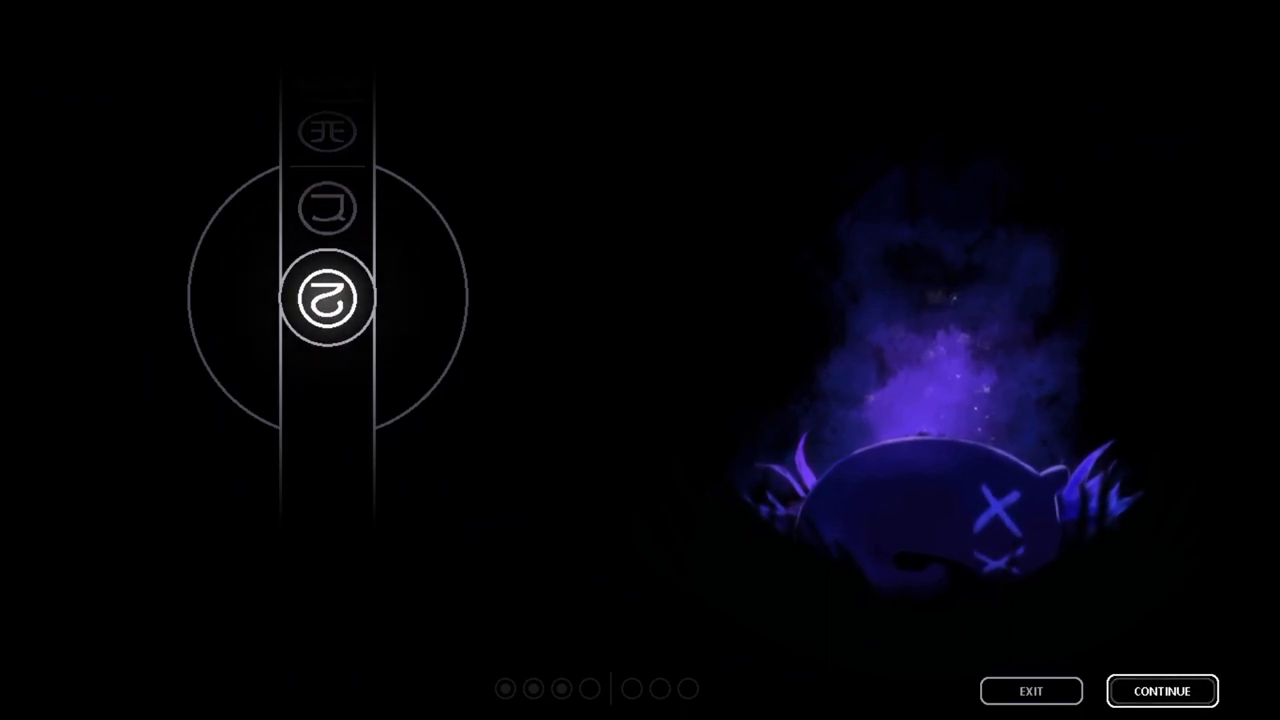
pyautogui.click(1162, 692)
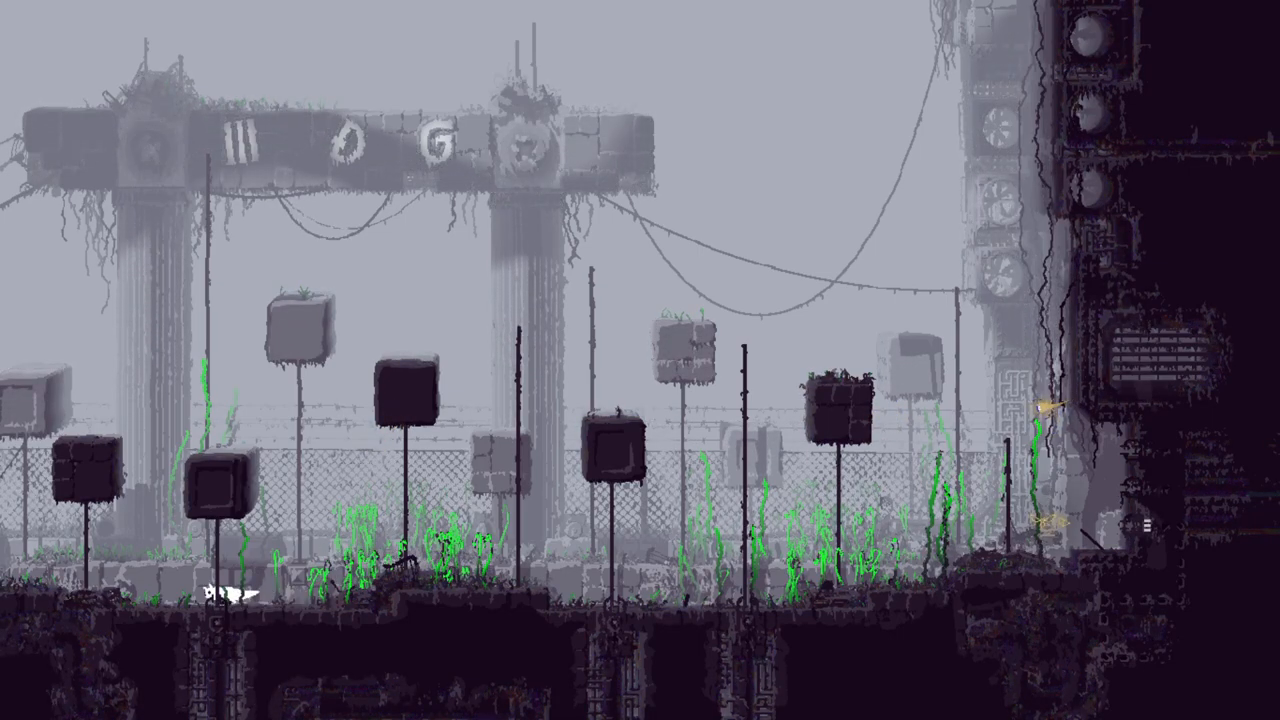
pyautogui.hscroll(3)
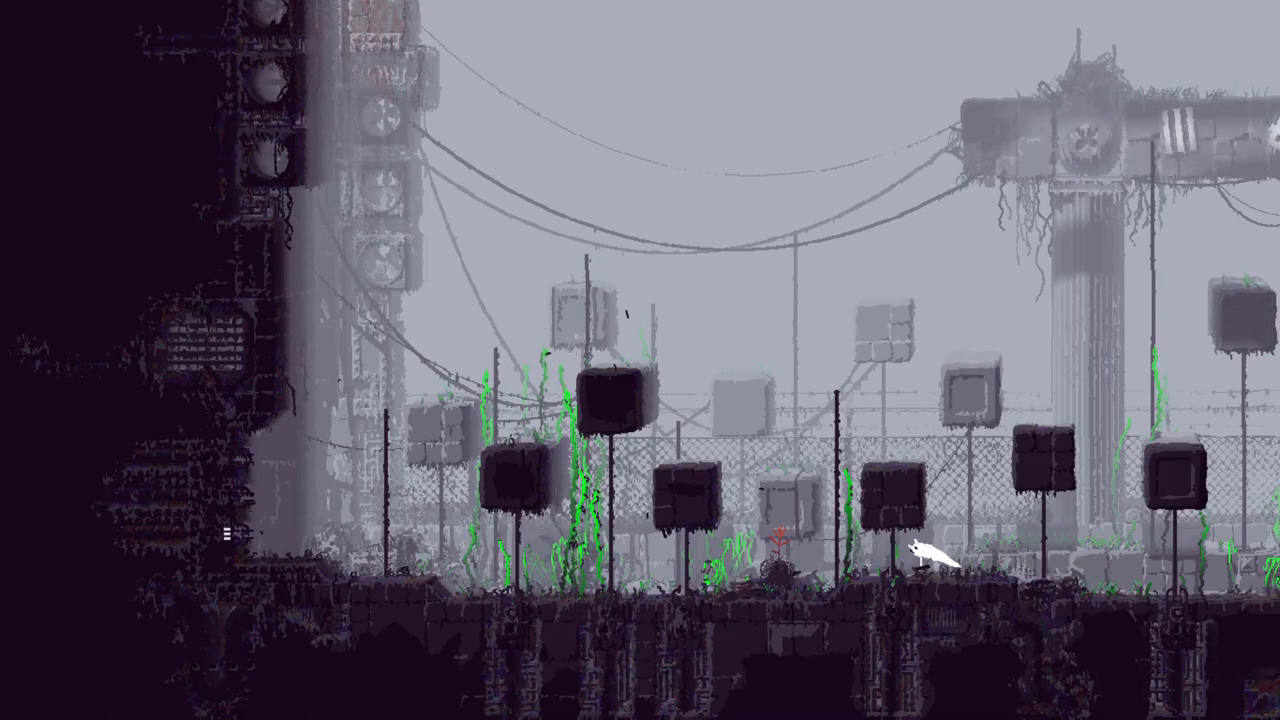